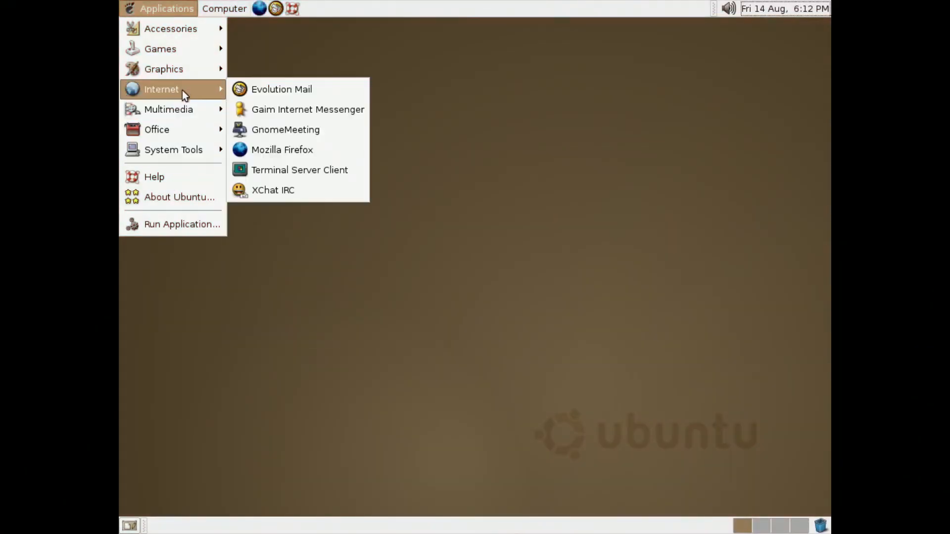
mouse_move(170, 28)
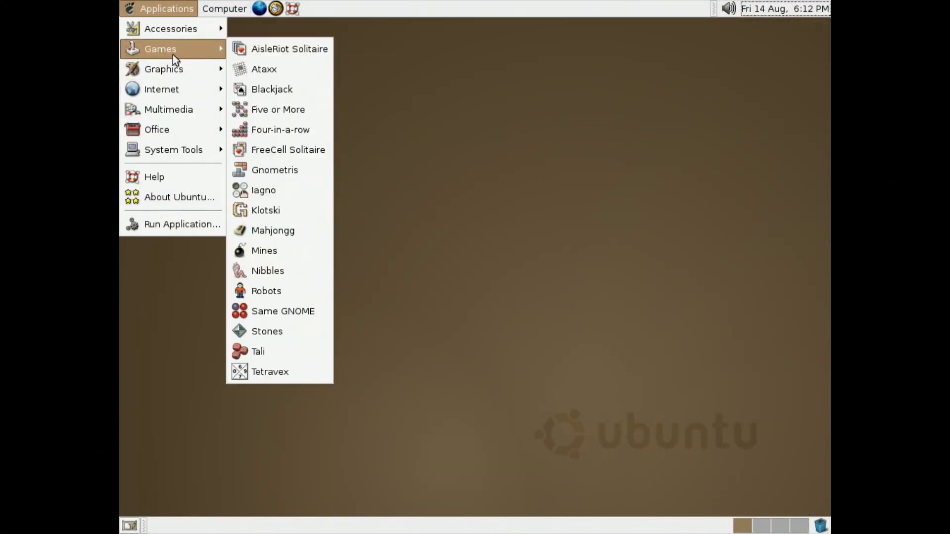
Browse the Internet, Games and System Tools application categories, then dismiss the menu.
left_click(224, 9)
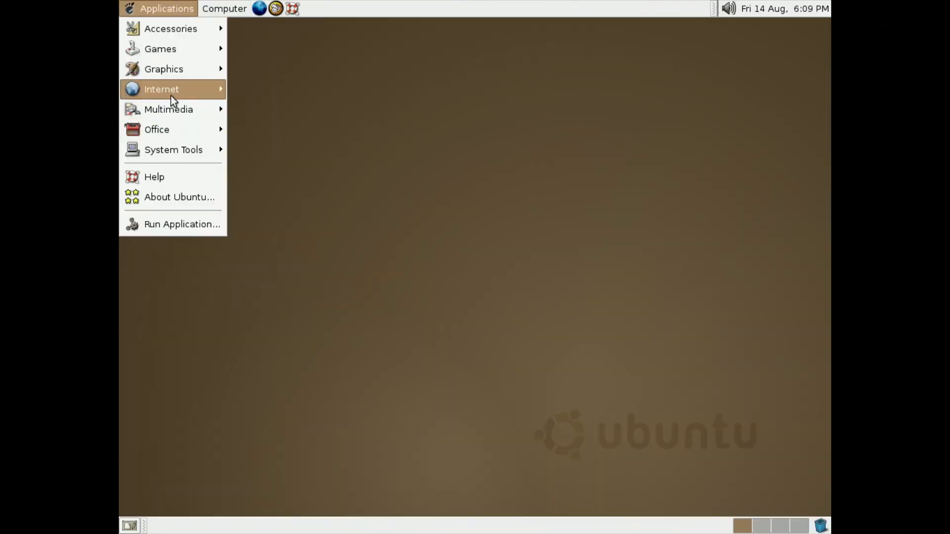
mouse_move(163, 68)
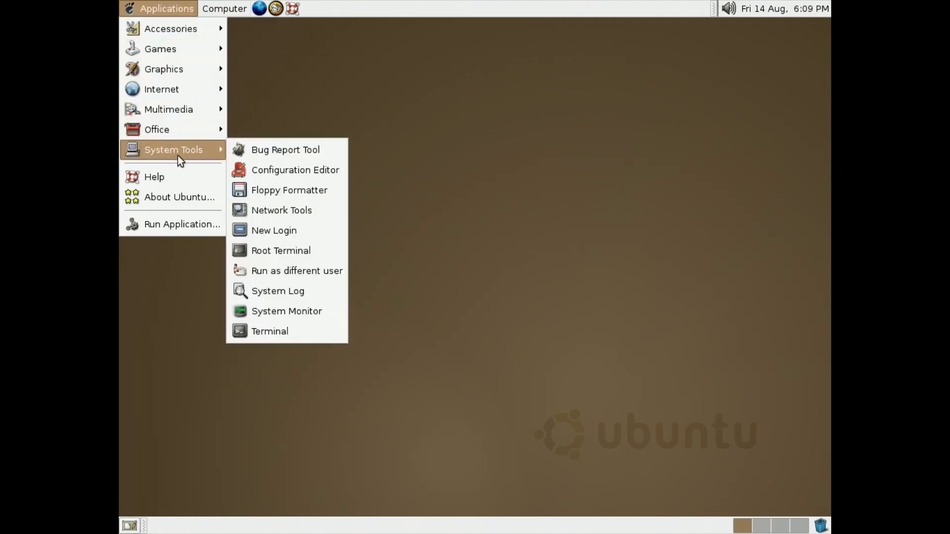
mouse_move(183, 225)
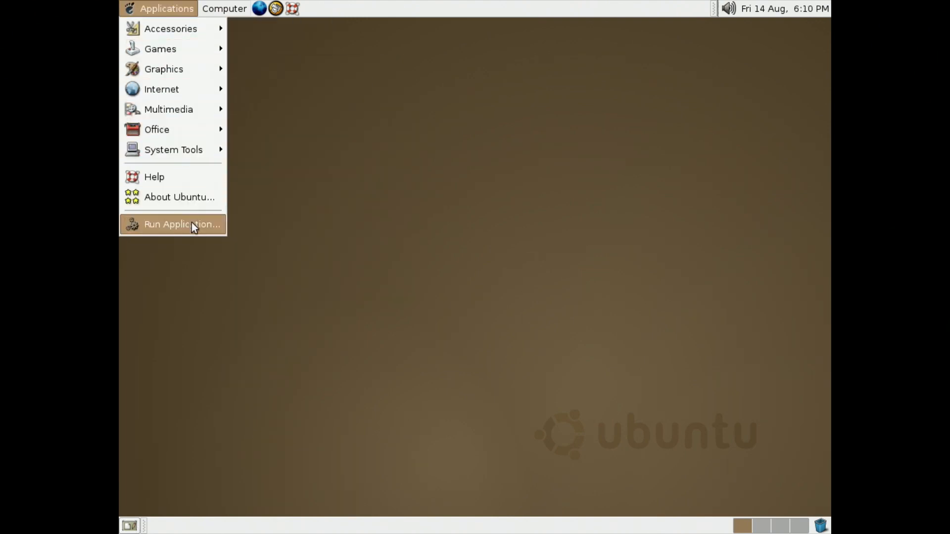
mouse_move(176, 68)
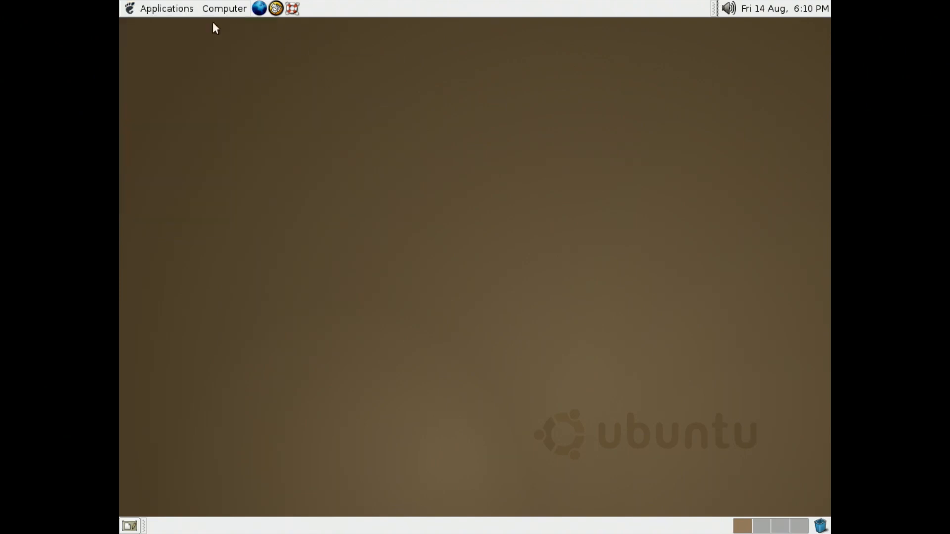
Choose the Ubuntu Chocolate Widescreen wallpaper in Desktop Background Preferences and close it.
left_click(225, 9)
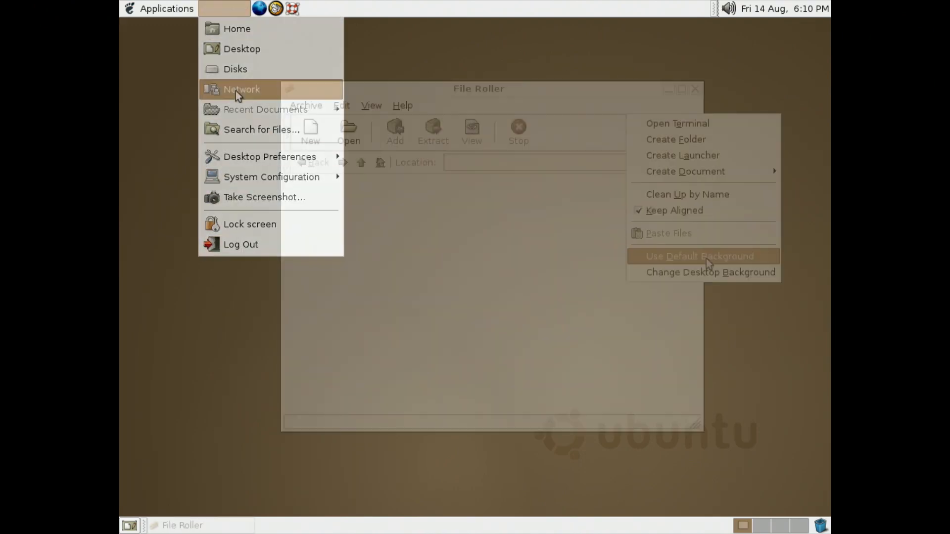
left_click(710, 272)
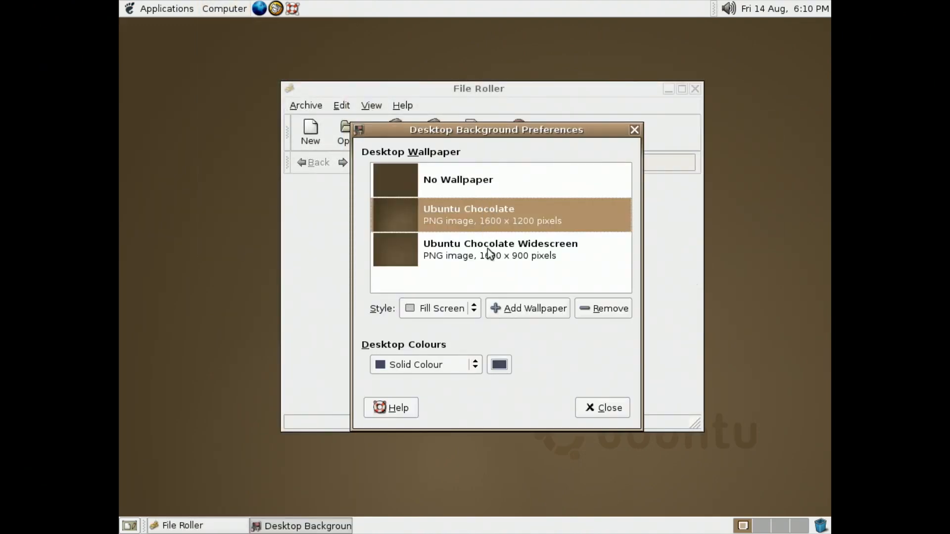
left_click(499, 249)
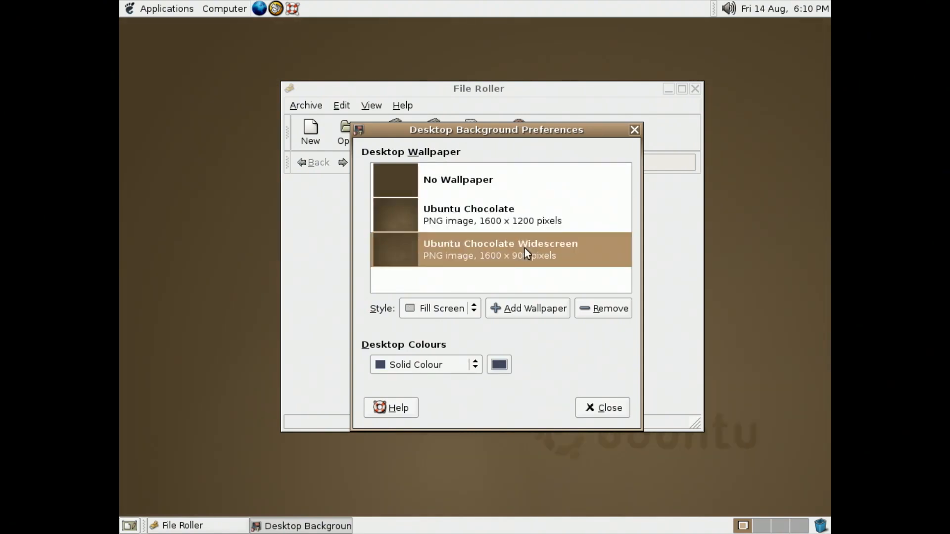
left_click(166, 9)
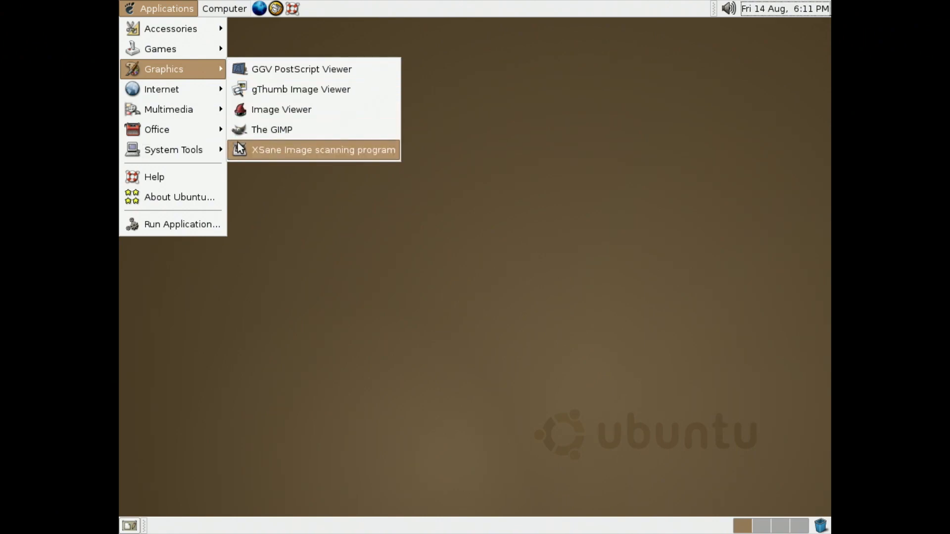
mouse_move(161, 89)
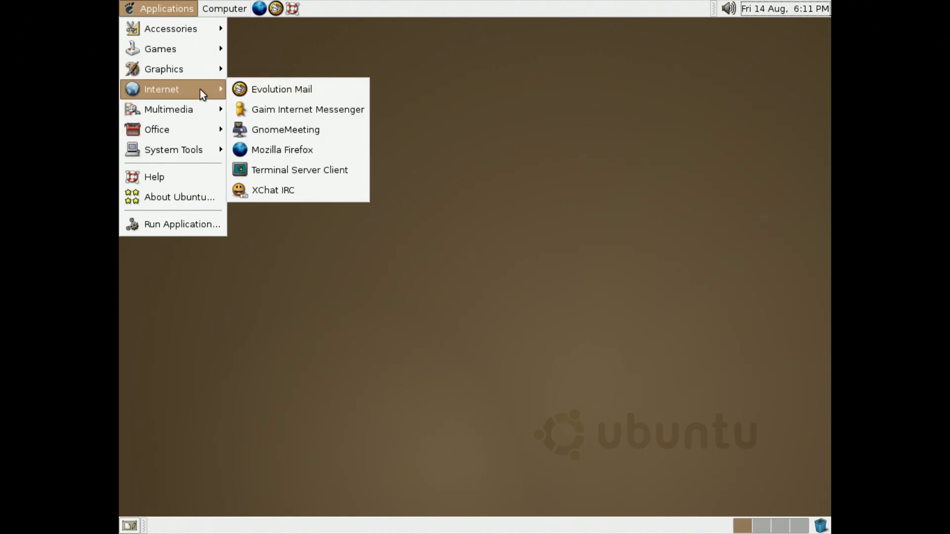
mouse_move(297, 110)
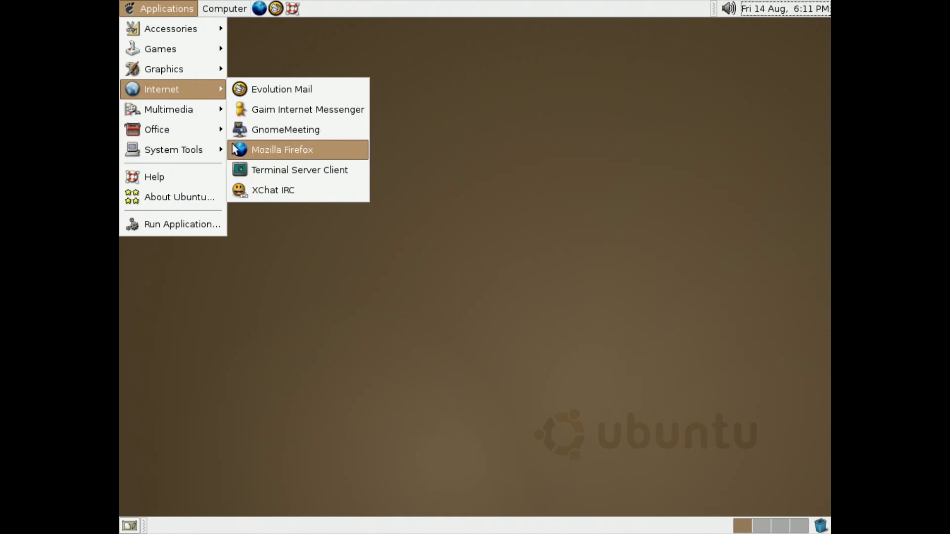
mouse_move(299, 169)
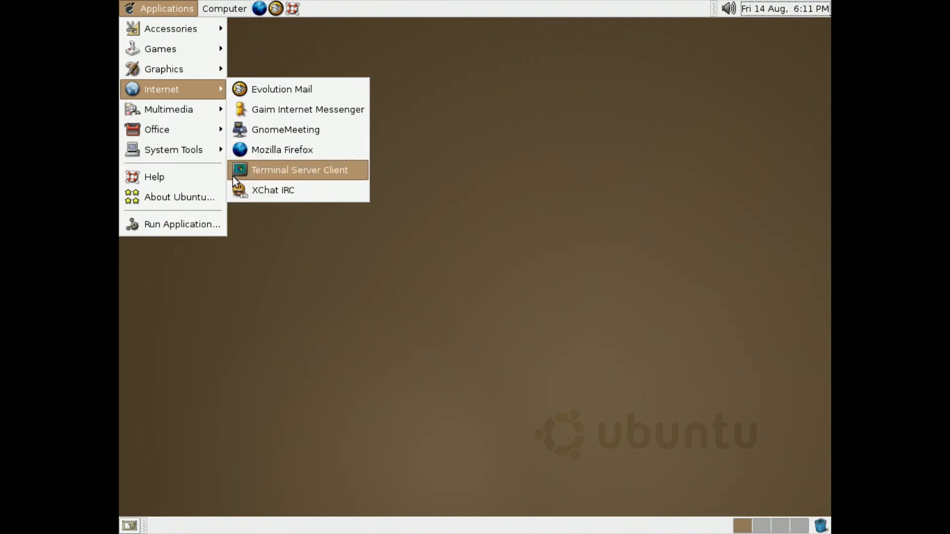
mouse_move(168, 109)
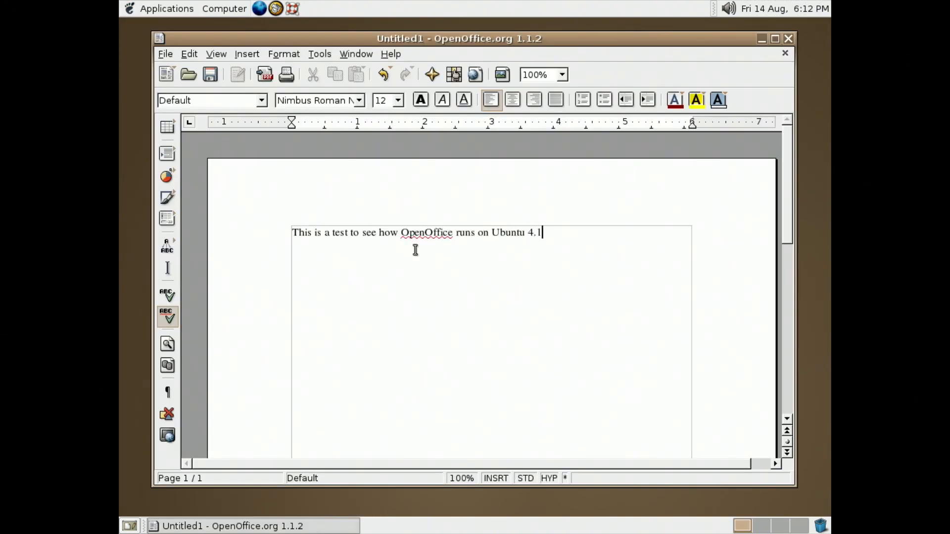
Show the OpenOffice test sentence, then scroll down the Ubuntu Forums home page.
left_click(166, 9)
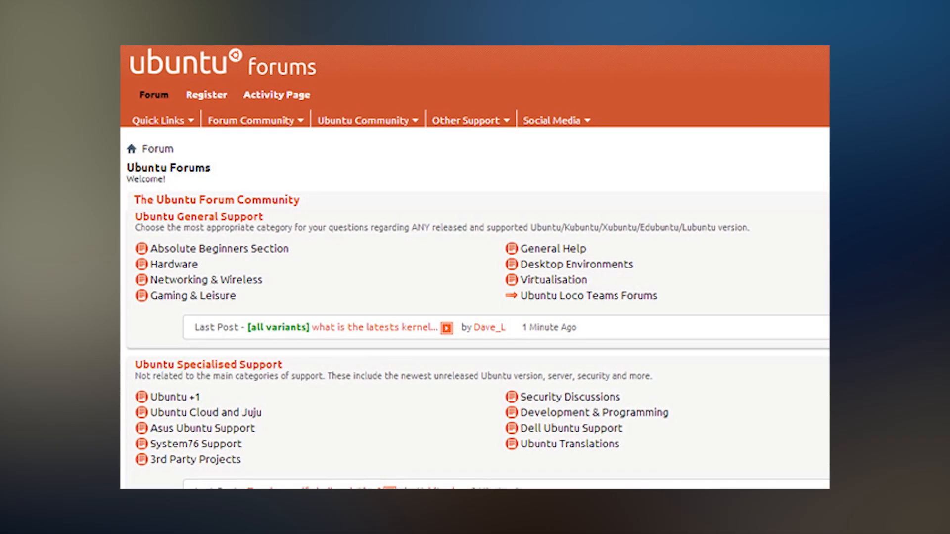
scroll("down", 3)
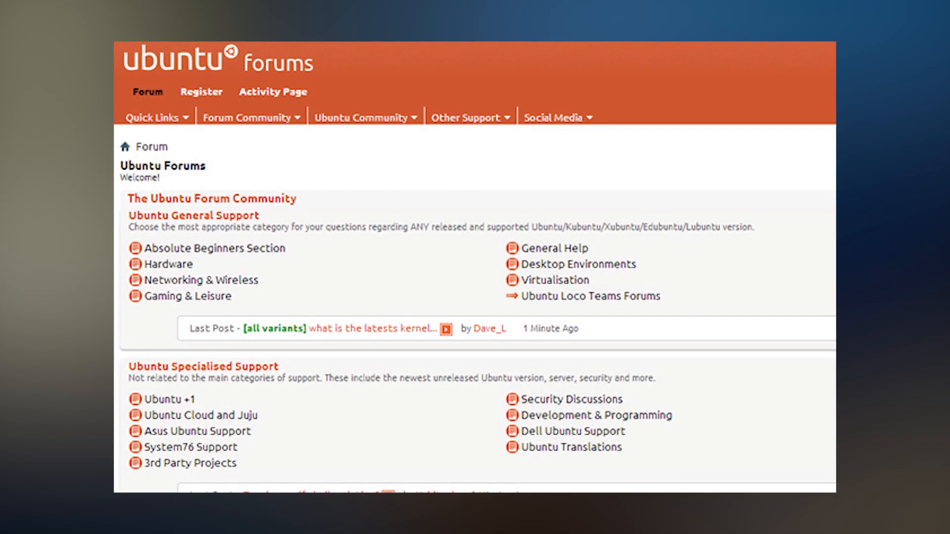